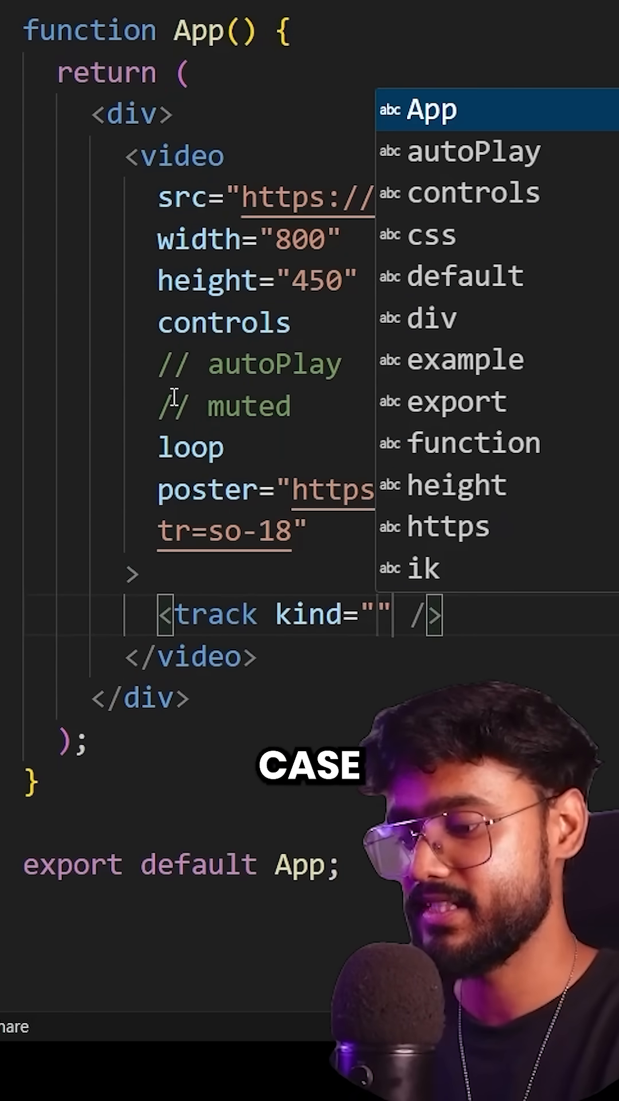
{"action": "type", "text": "subtitles"}
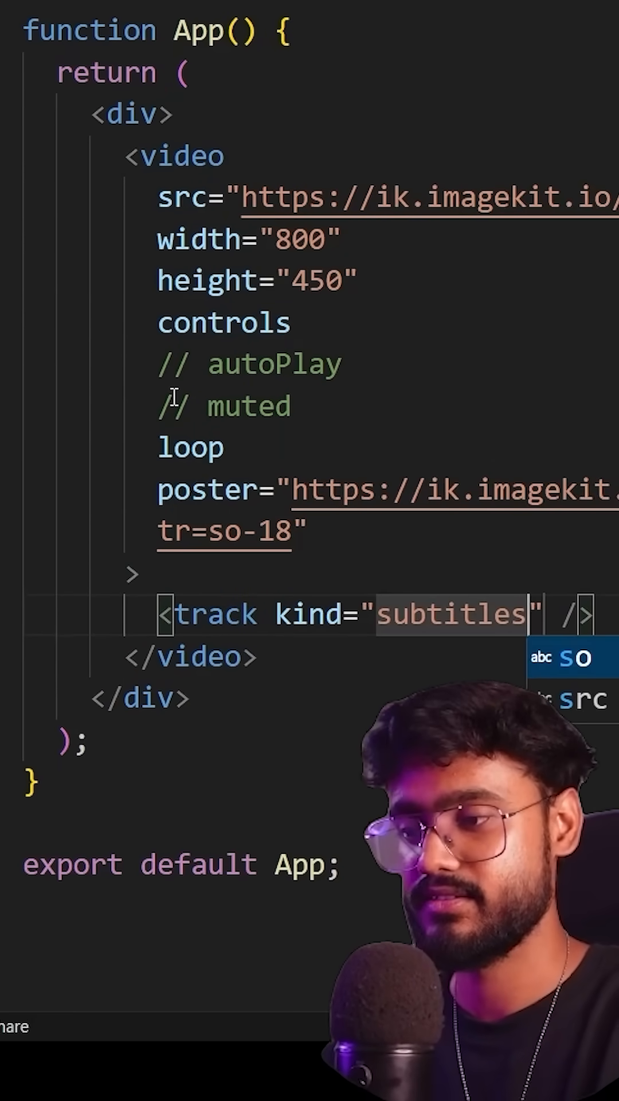
{"action": "type", "text": "src=\"/"}
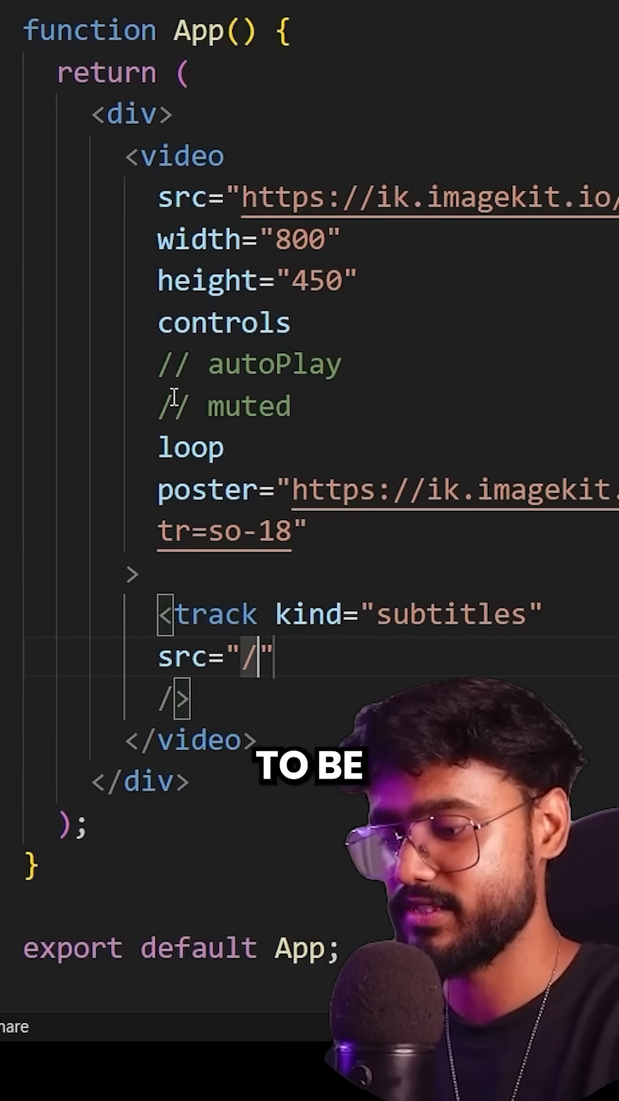
{"action": "type", "text": "english.vtt"}
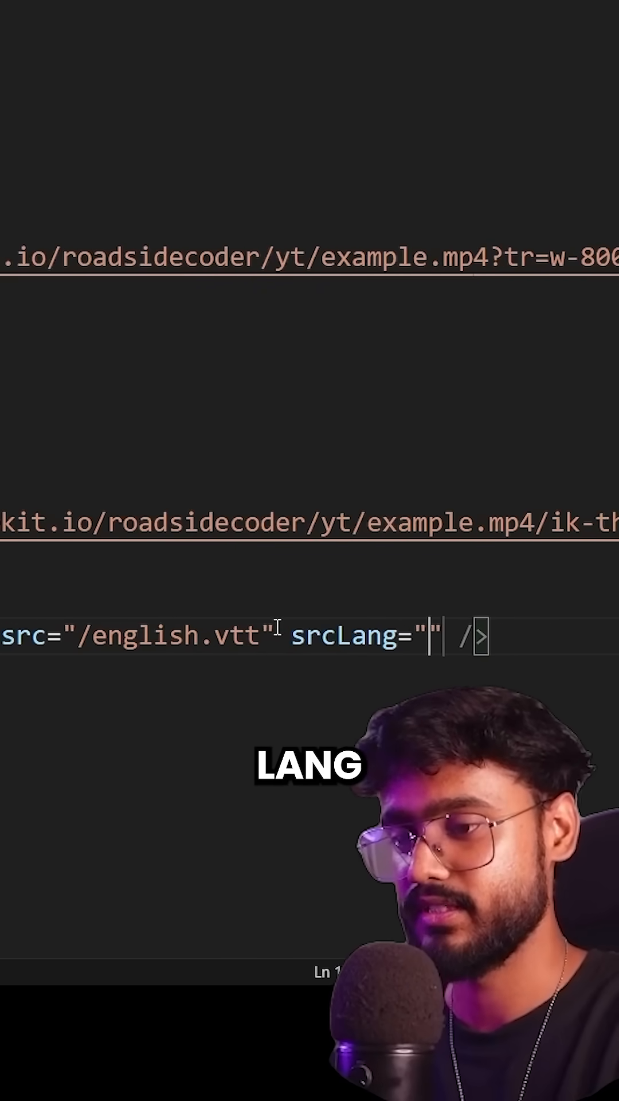
{"action": "type", "text": "en"}
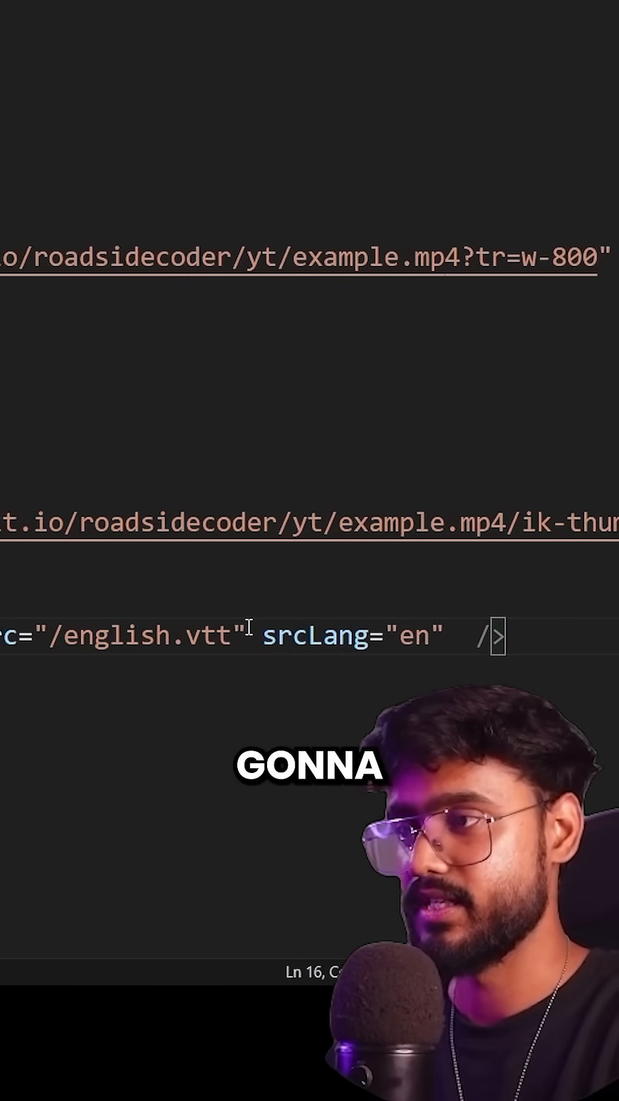
{"action": "type", "text": "label=\"\""}
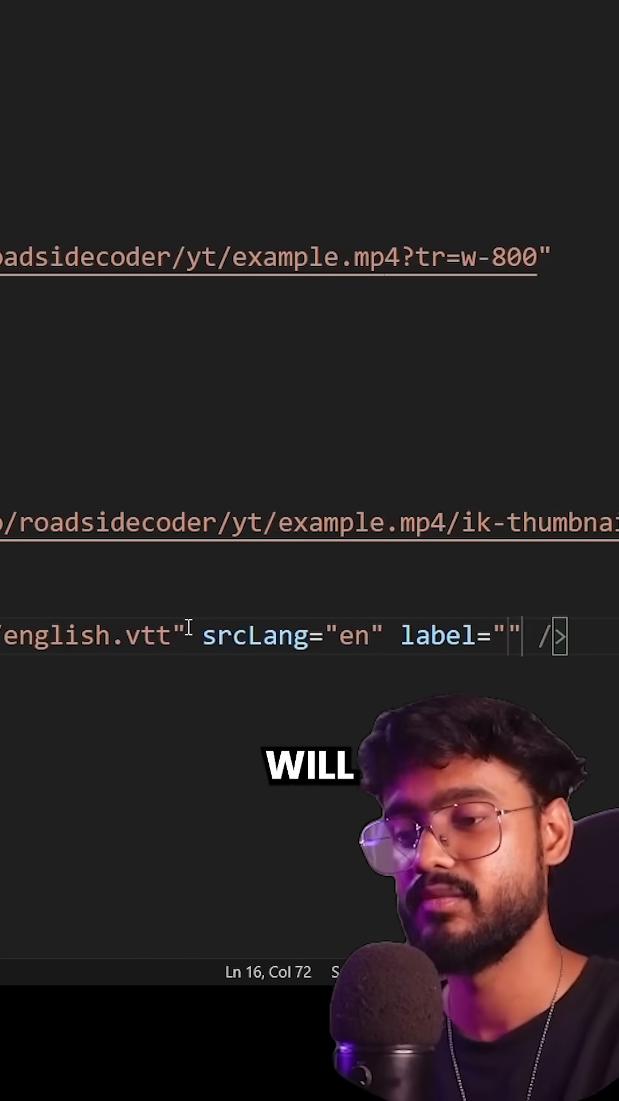